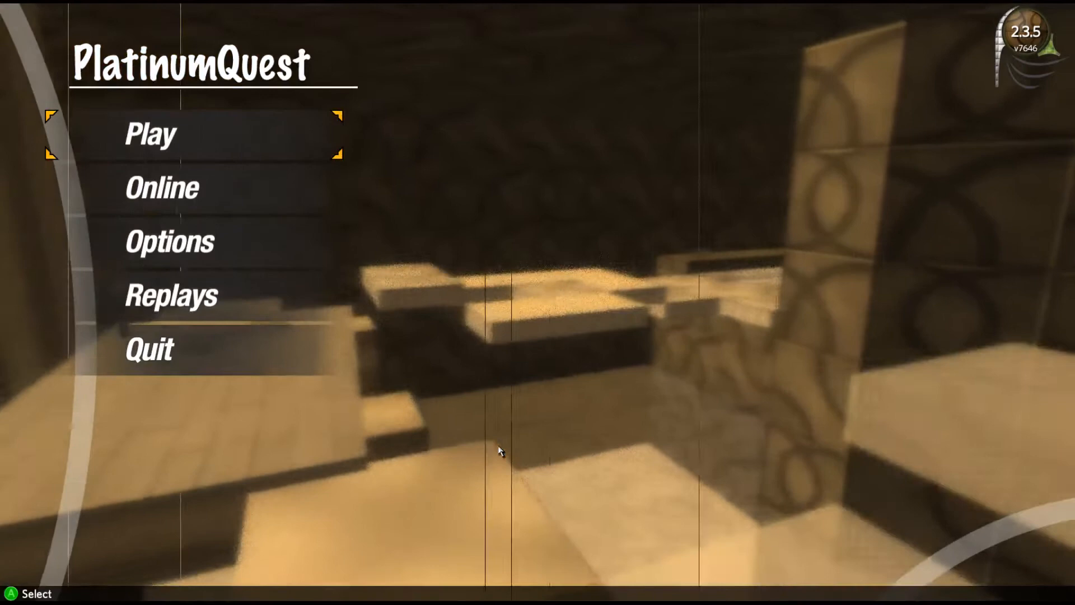
# - Go to Replays from the main menu and select the 419_1.rrec Tube Highway replay
pyautogui.press('Down')
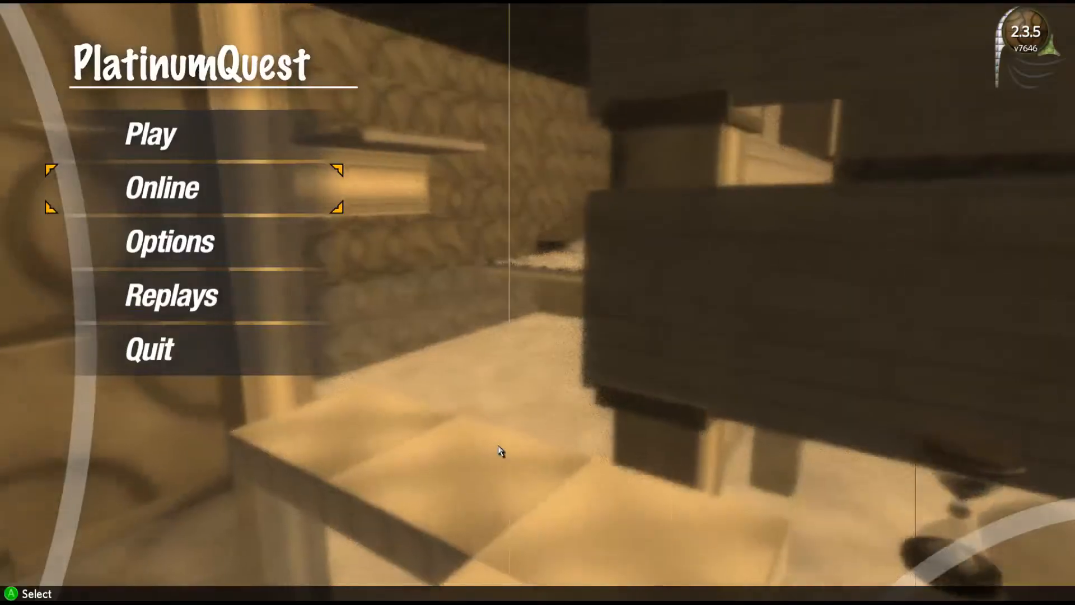
pyautogui.click(171, 295)
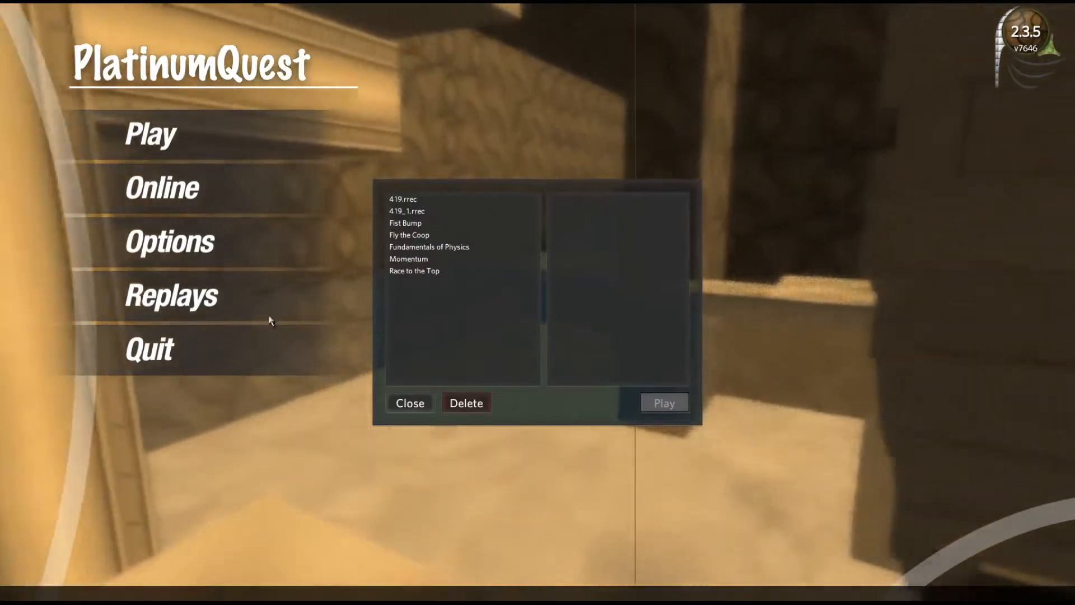
pyautogui.click(406, 211)
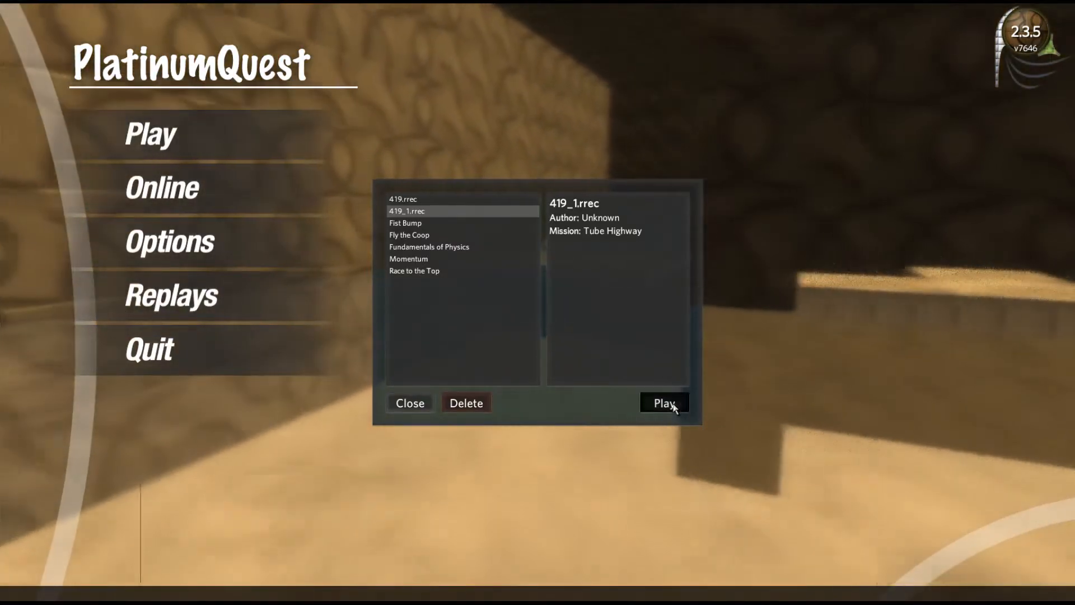
# - Play the 419_1.rrec replay, then select 419.rrec in the replay list
pyautogui.click(663, 402)
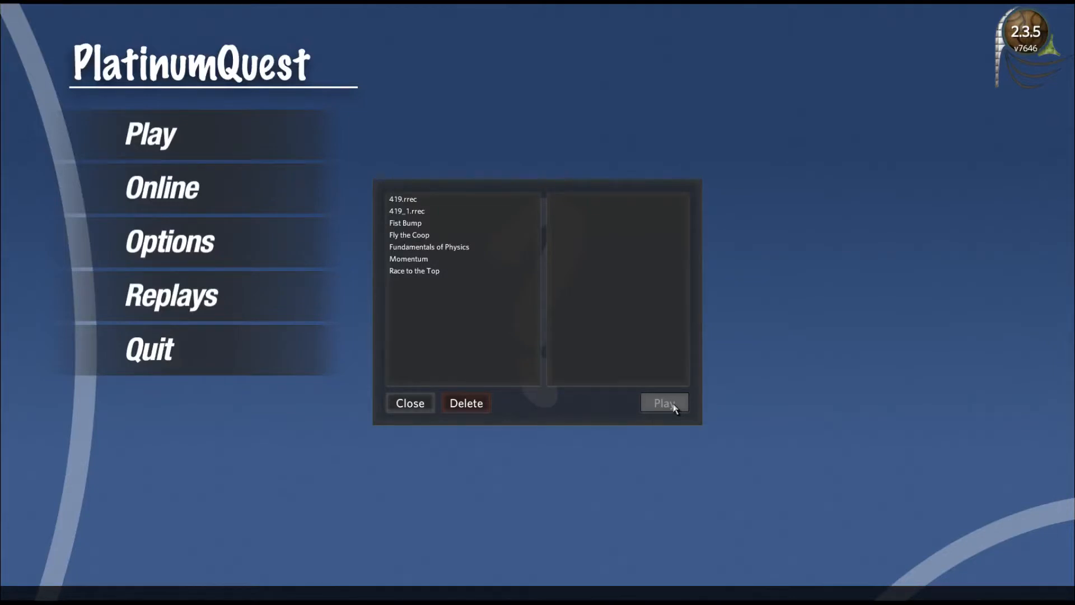
pyautogui.moveTo(464, 135)
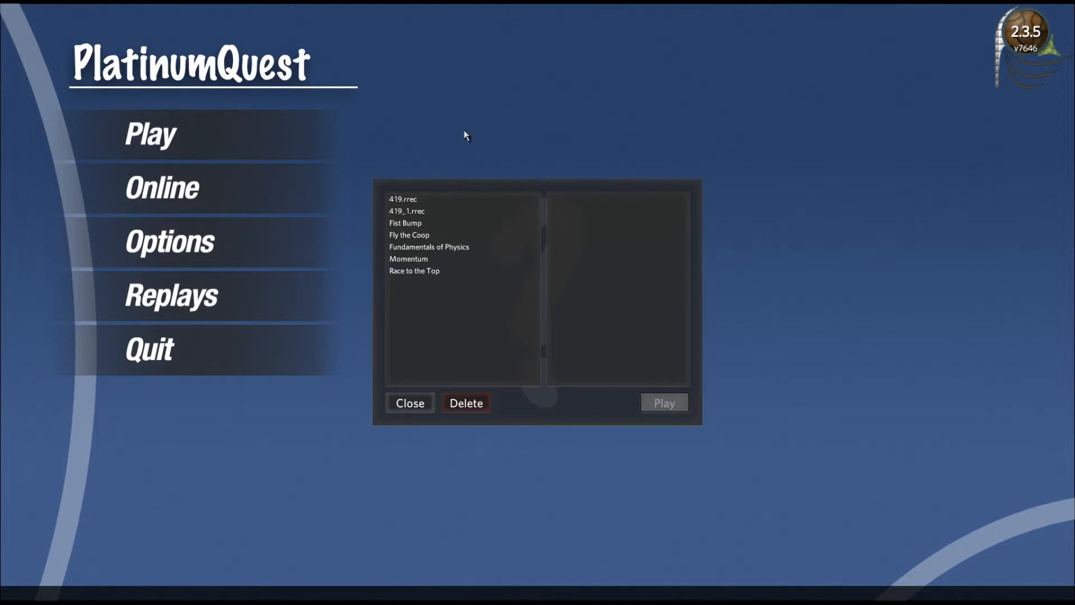
pyautogui.click(403, 199)
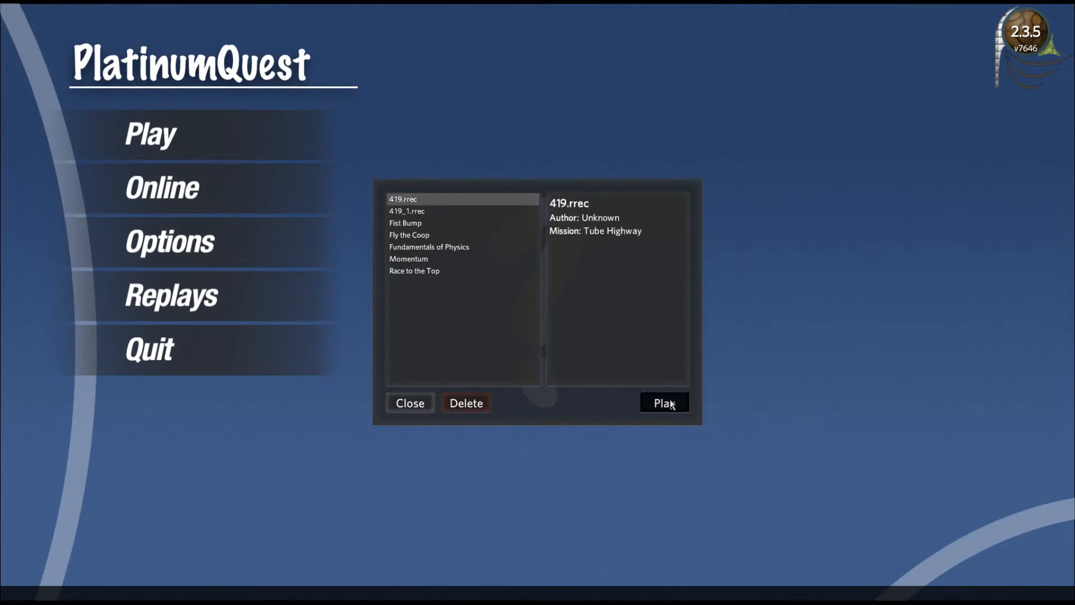
# - Start the 419.rrec replay playback and watch it through to the replay list
pyautogui.click(663, 402)
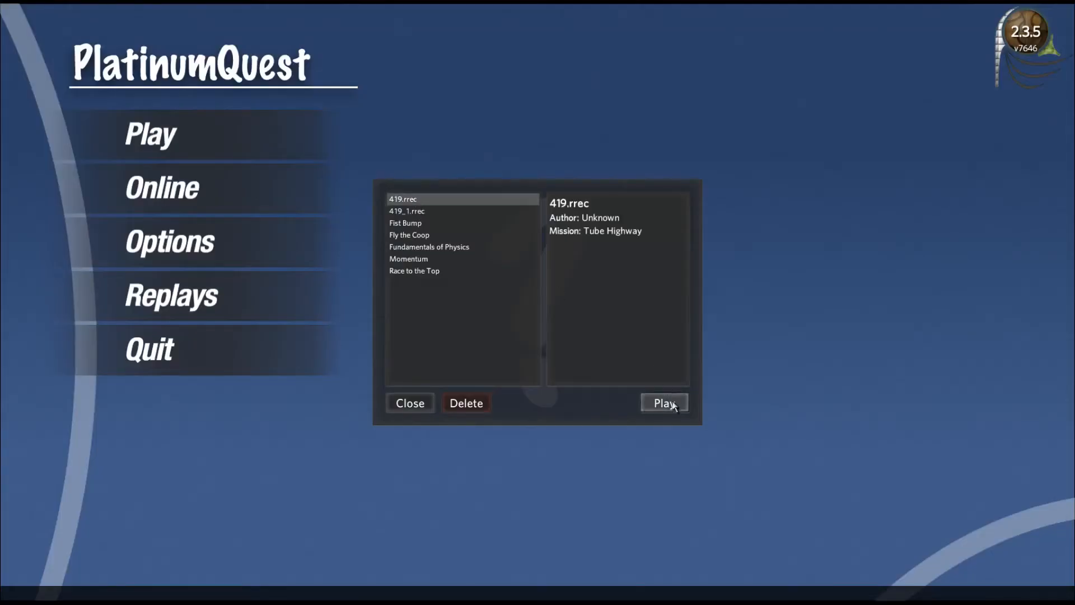
pyautogui.click(663, 403)
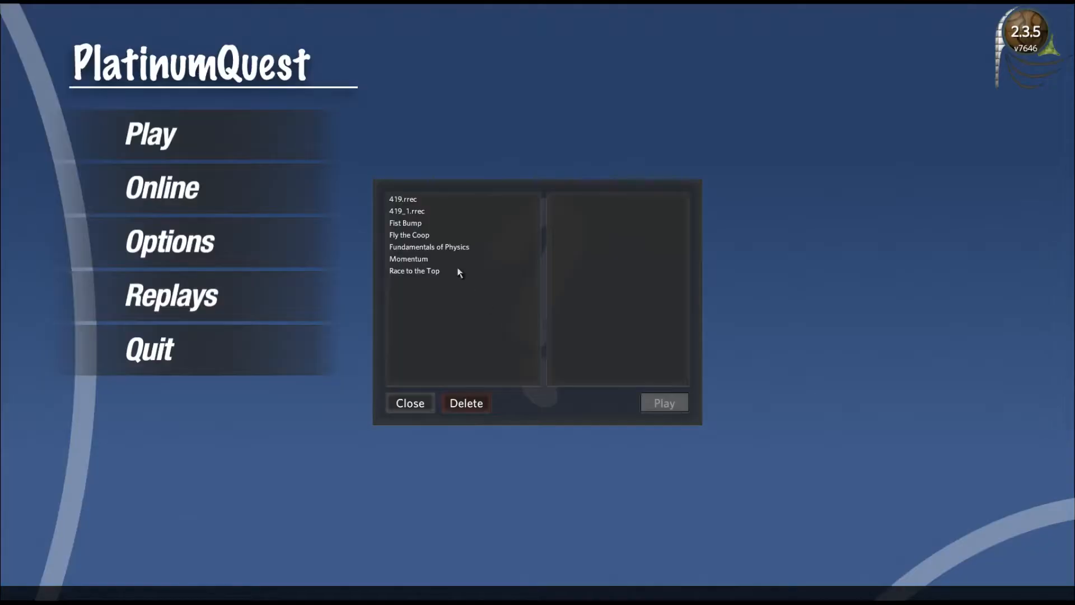
# - Select the 419_1.rrec replay and play it back
pyautogui.click(407, 211)
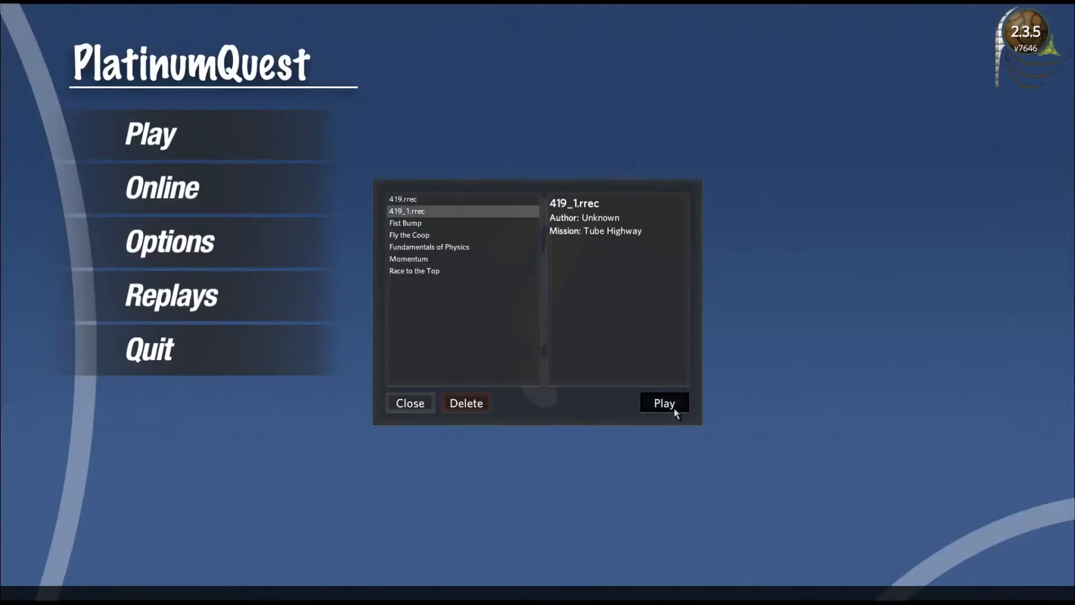
pyautogui.click(663, 403)
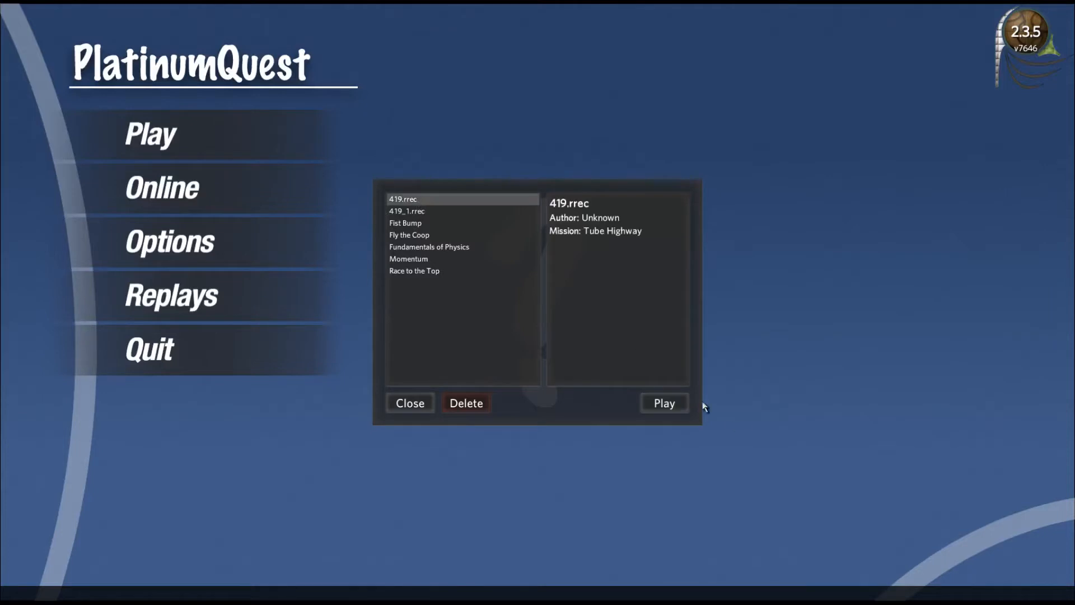
# - Play the selected 419.rrec replay
pyautogui.click(663, 403)
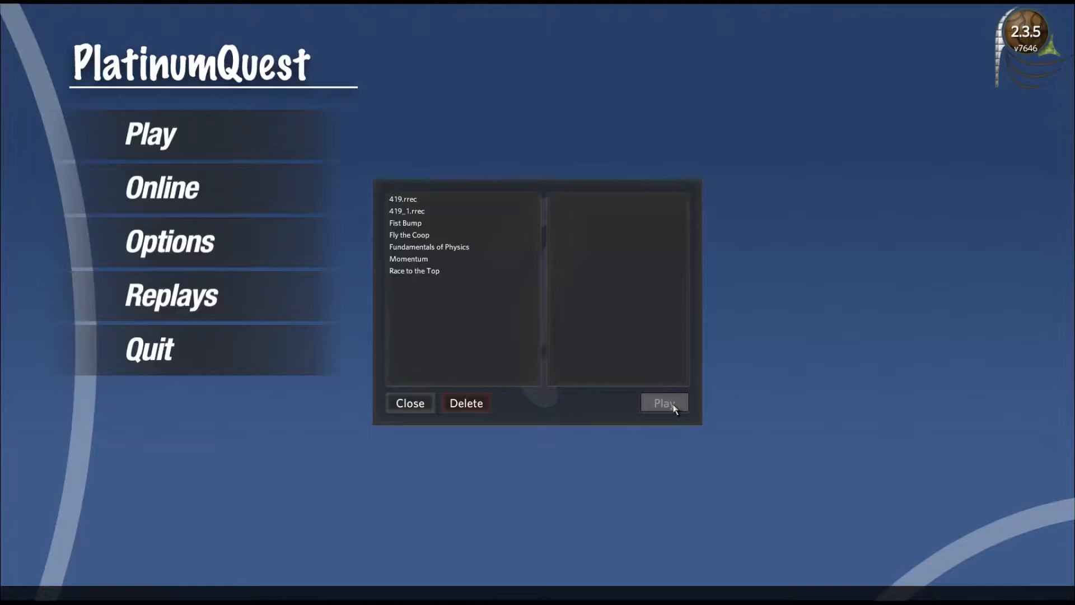
# - Select and play 419_1.rrec twice, the second run ending on the Loading screen
pyautogui.click(407, 210)
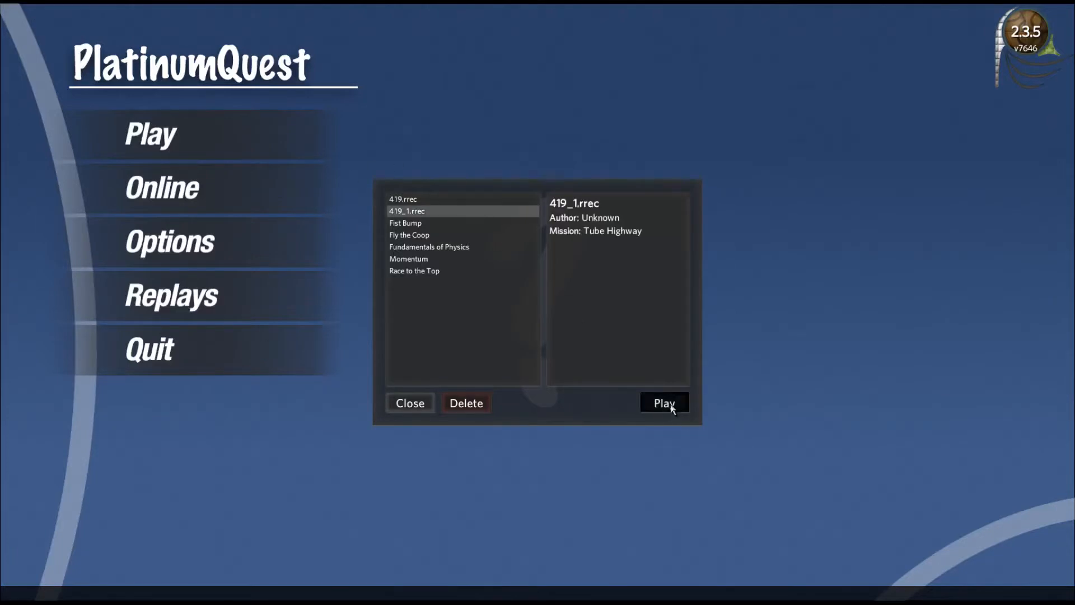
pyautogui.click(663, 403)
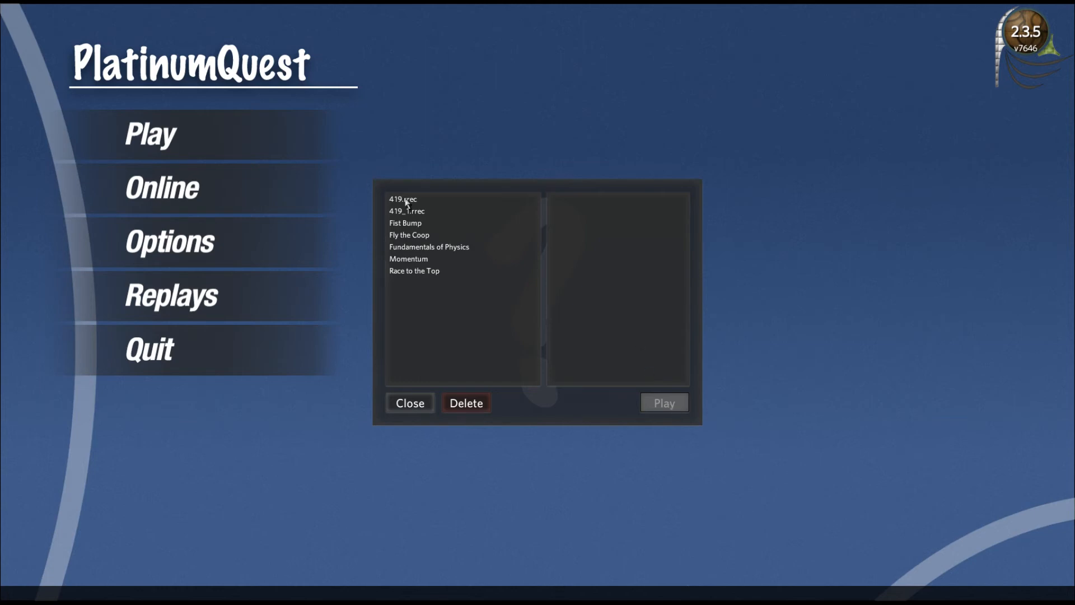
pyautogui.click(406, 210)
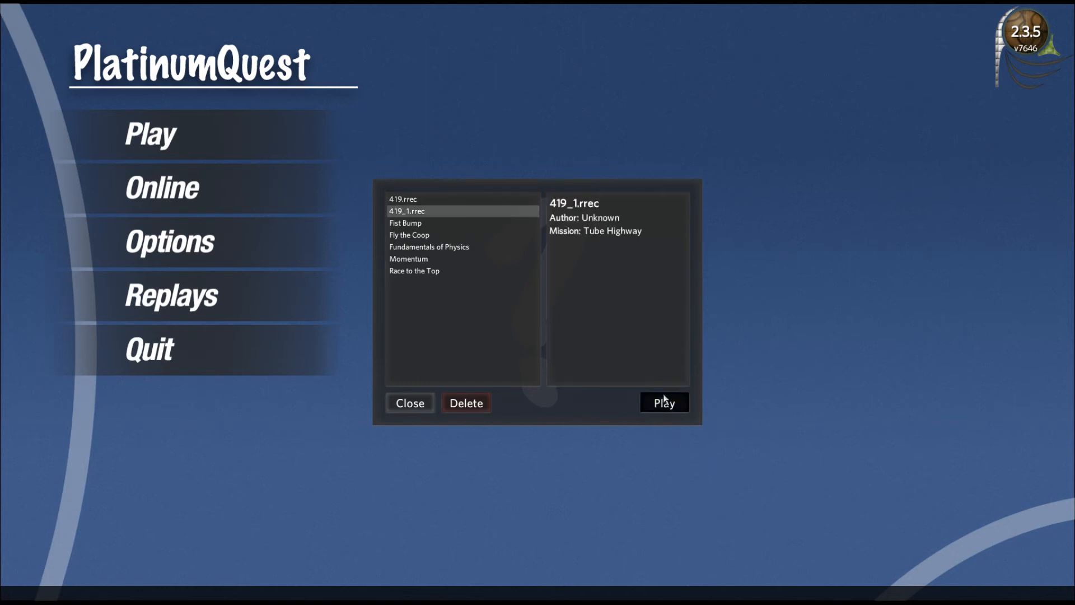
pyautogui.click(662, 403)
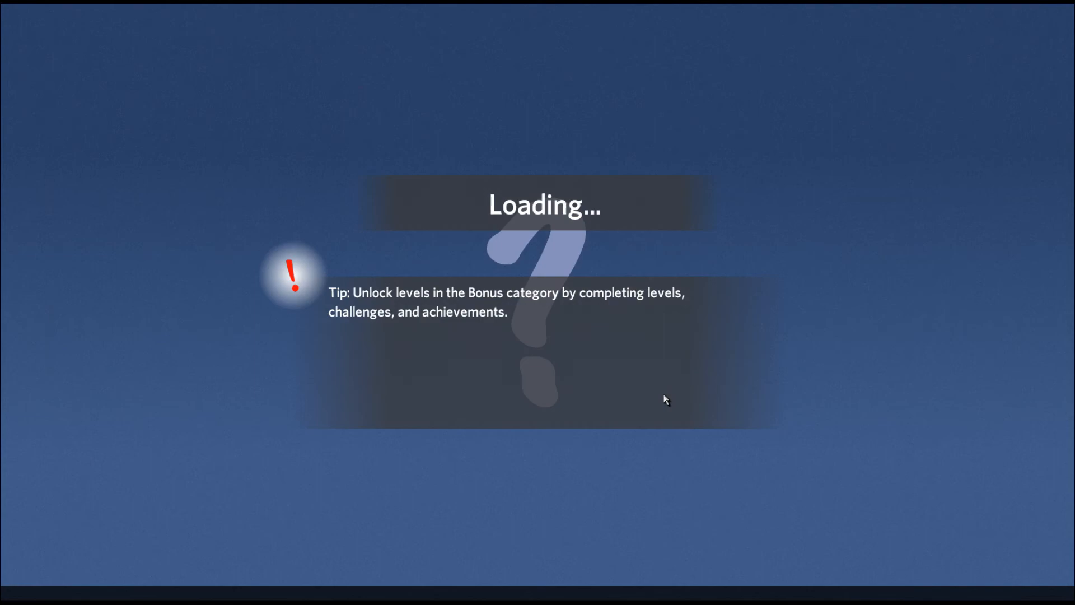